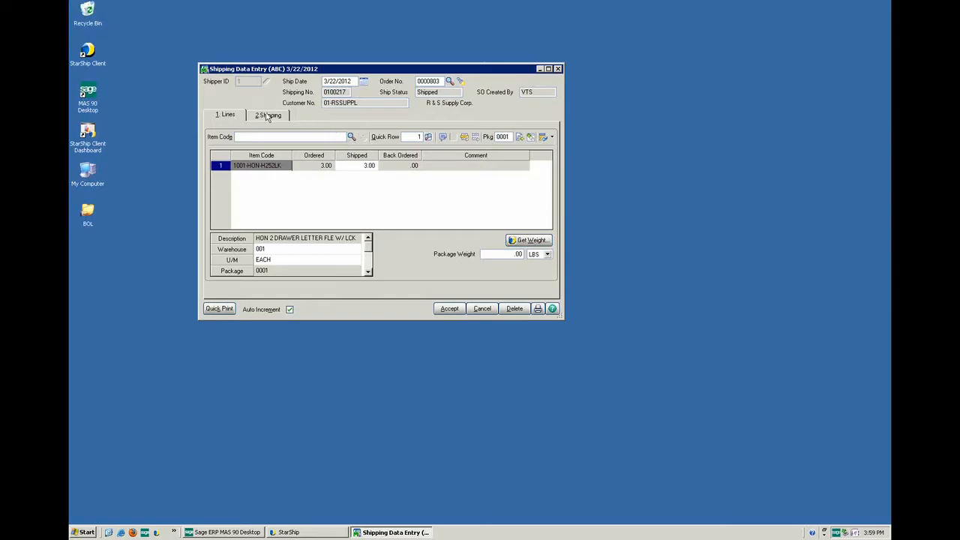
# Show the 2. Shipping details for shipment 0100217 and send it to StarShip
pyautogui.click(268, 115)
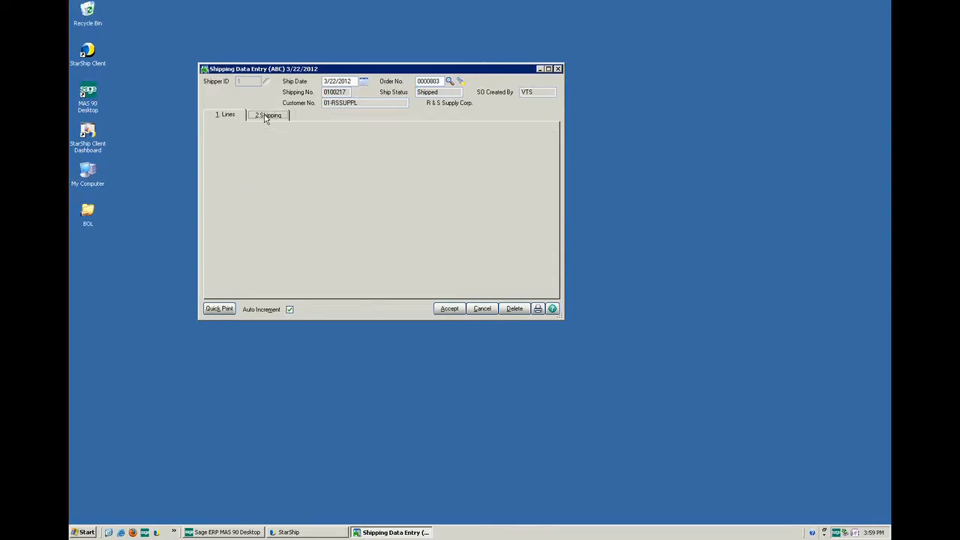
pyautogui.click(267, 115)
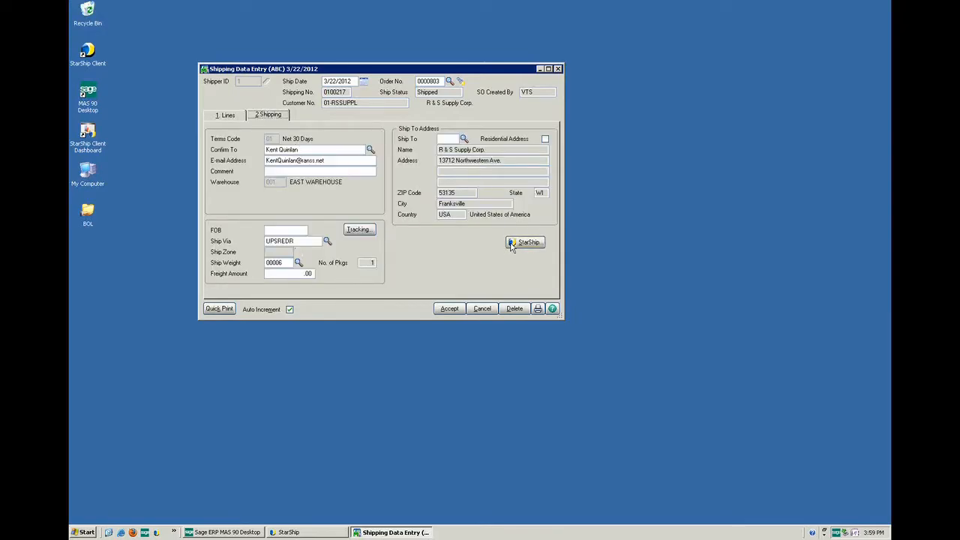
pyautogui.click(524, 241)
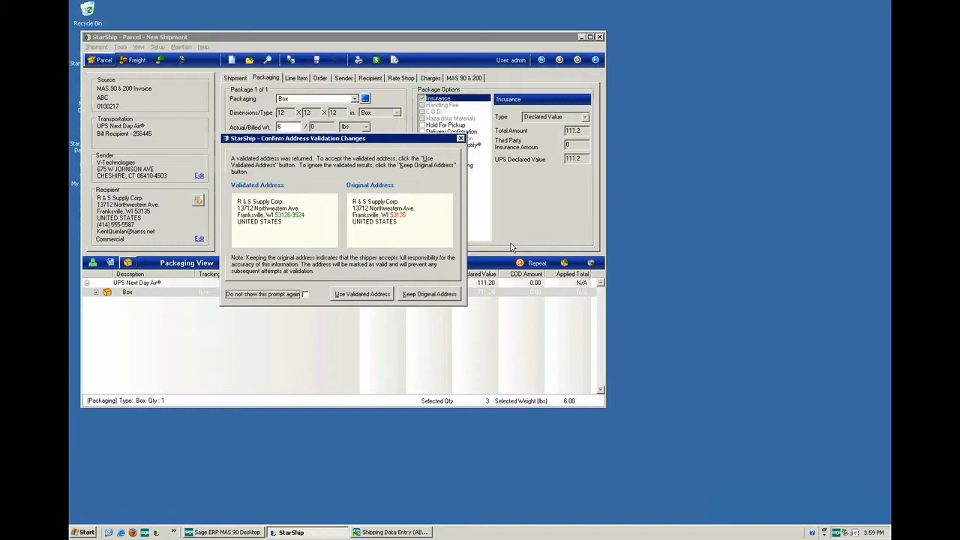
pyautogui.moveTo(362, 294)
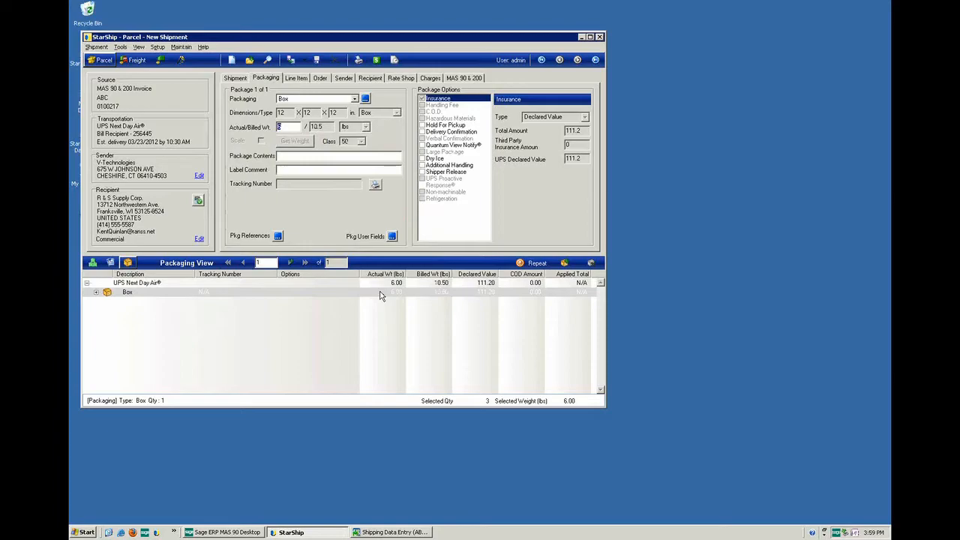
pyautogui.moveTo(282, 307)
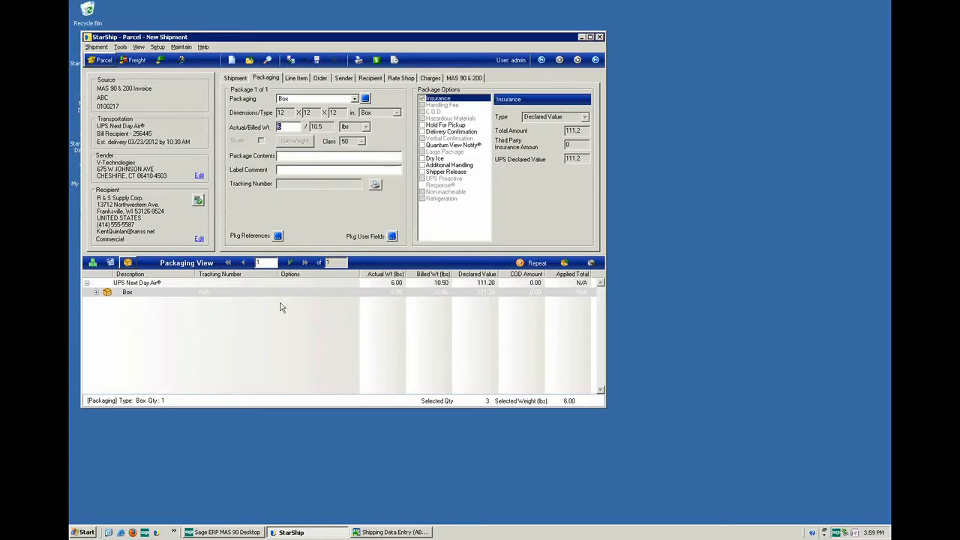
pyautogui.moveTo(103, 310)
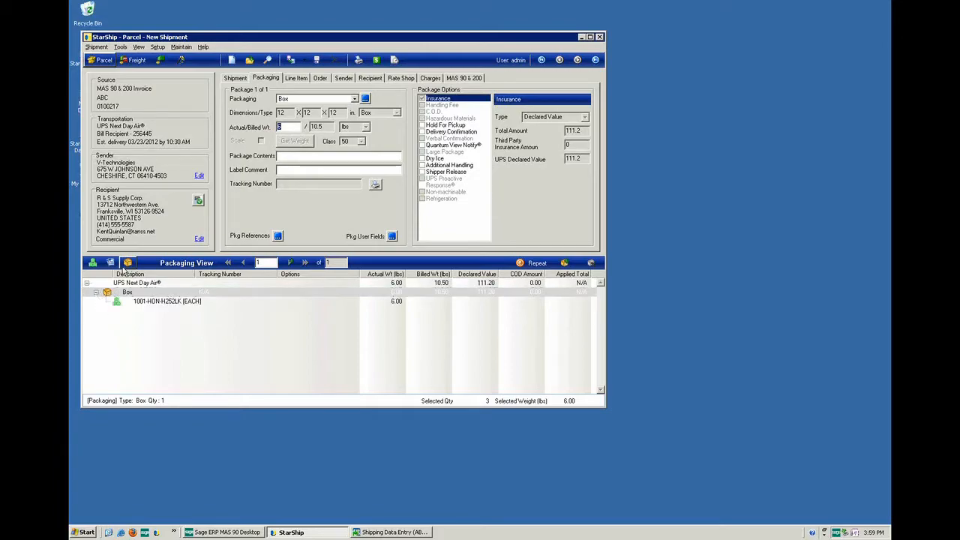
pyautogui.moveTo(196, 308)
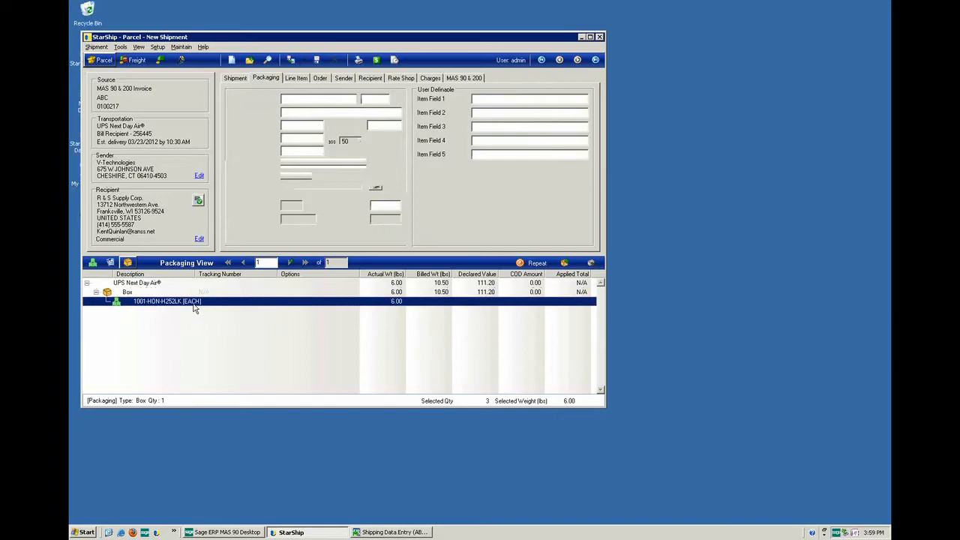
# Show line item 1001-HON-H252LK: 3 units at 2 lbs, value 87 each
pyautogui.click(295, 78)
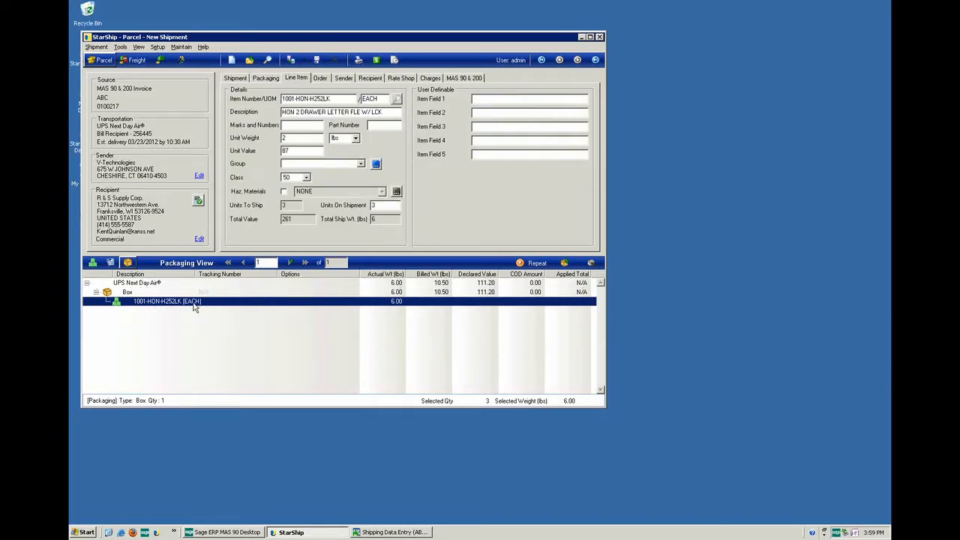
pyautogui.moveTo(189, 305)
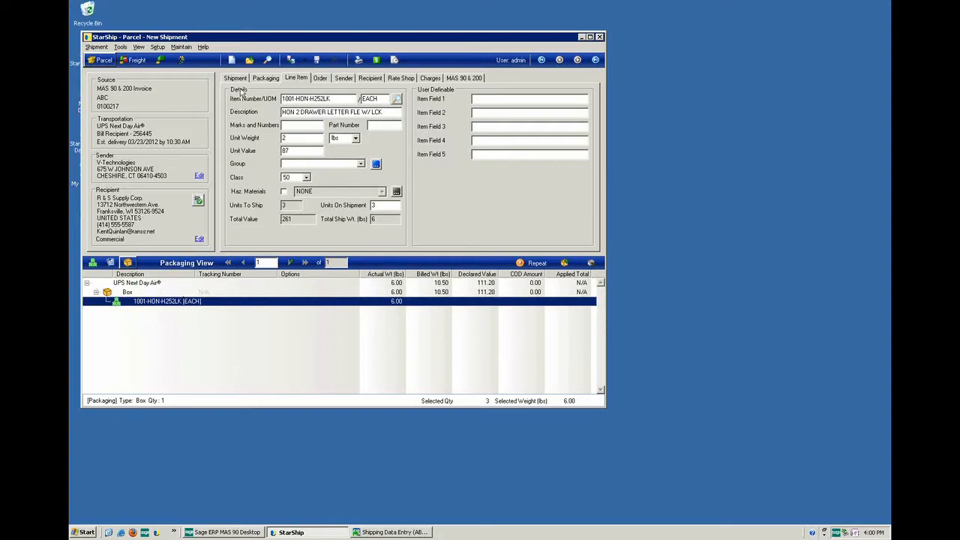
pyautogui.click(234, 77)
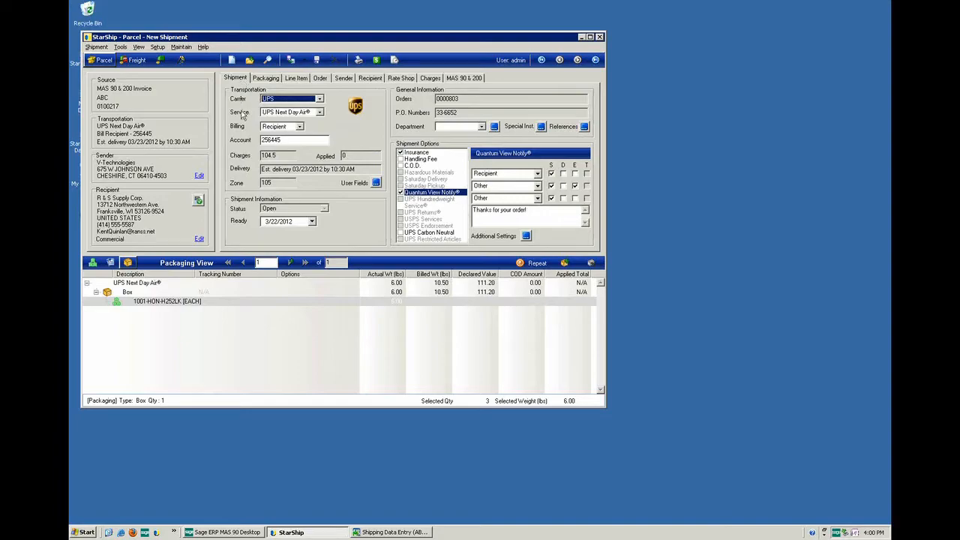
pyautogui.click(304, 125)
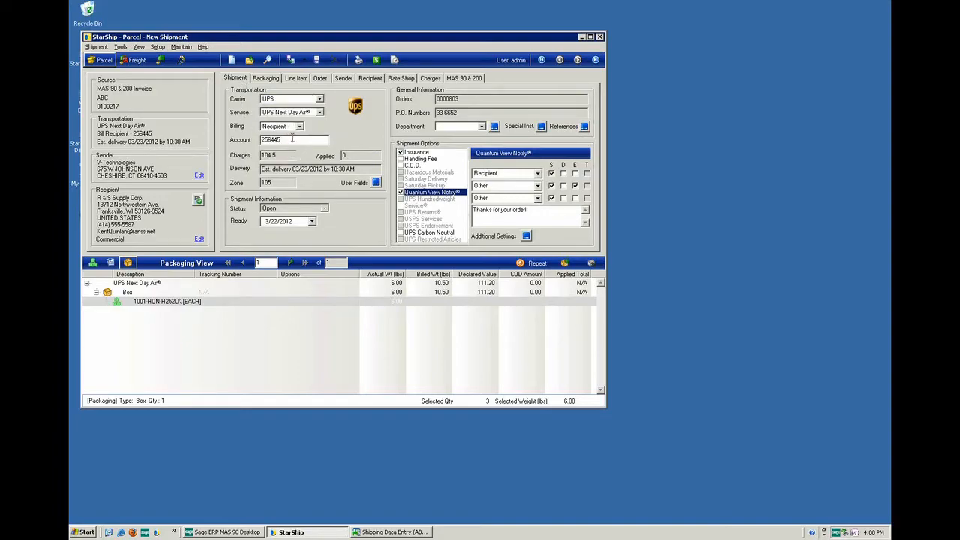
pyautogui.doubleClick(271, 140)
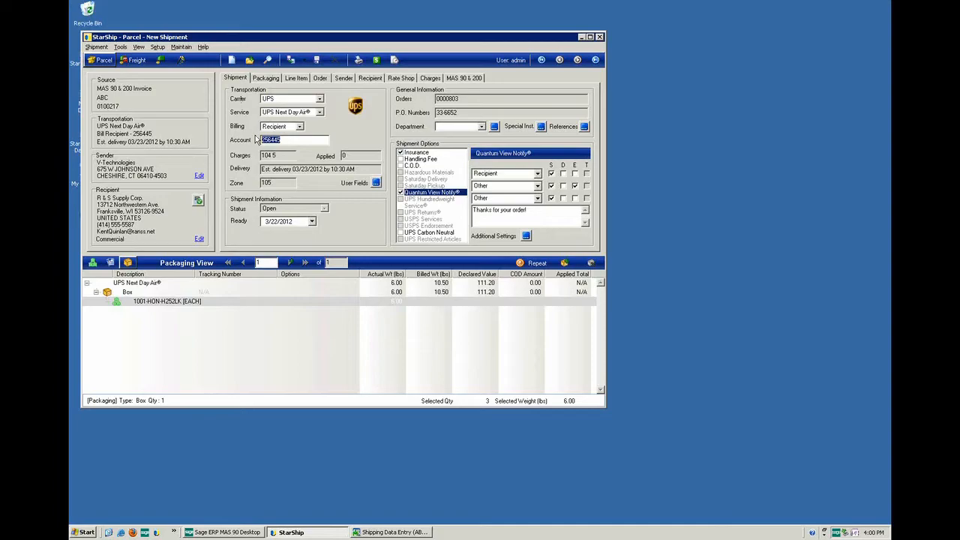
pyautogui.moveTo(283, 156)
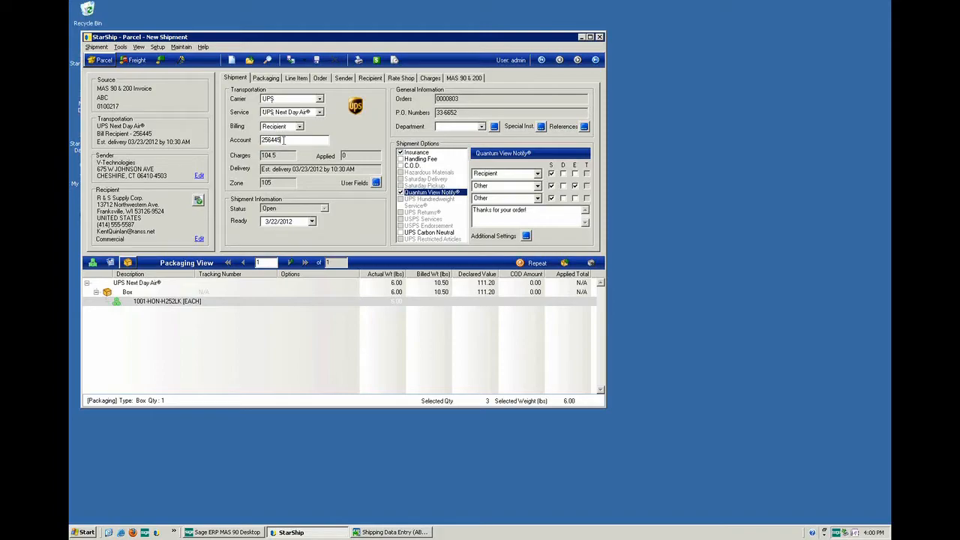
pyautogui.tripleClick(293, 140)
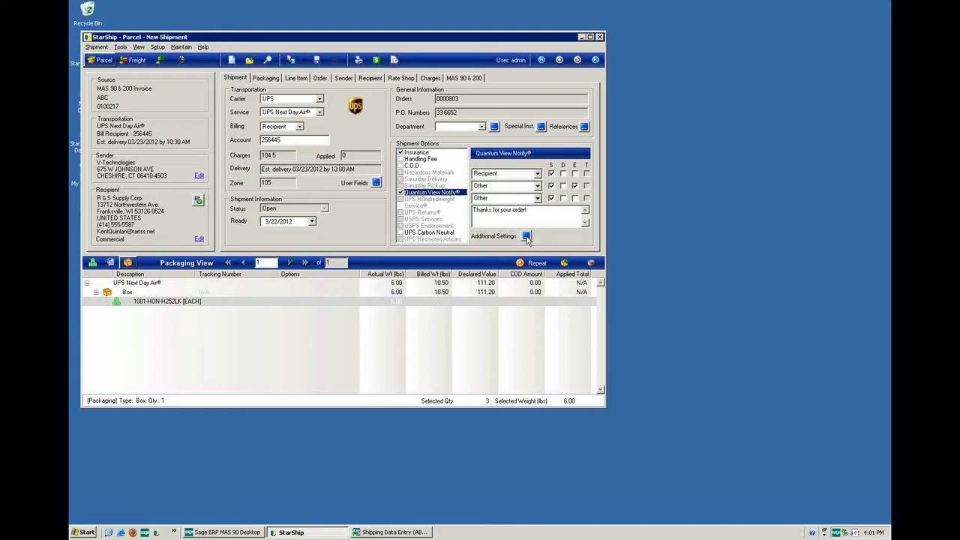
# Review the three notification email addresses with ship alerts and confirm with OK
pyautogui.click(524, 235)
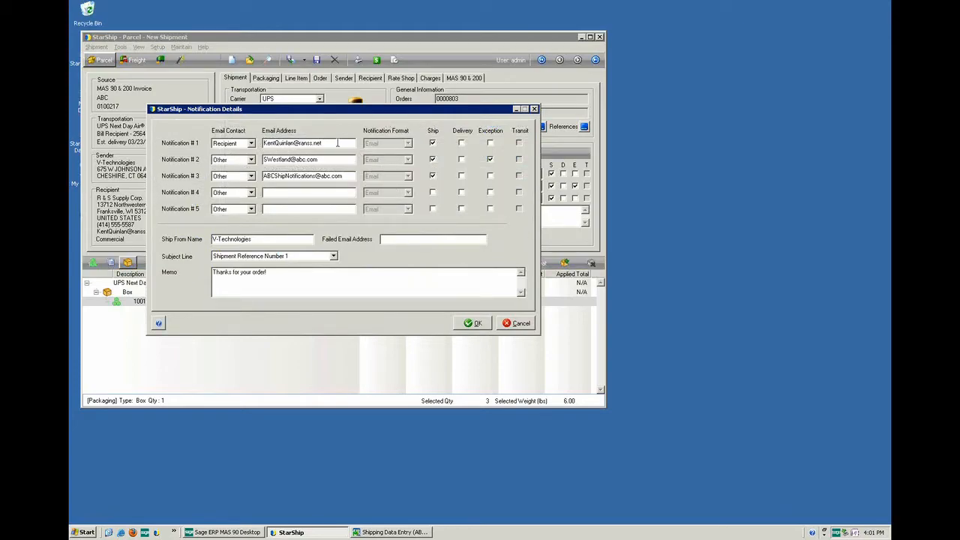
pyautogui.tripleClick(292, 143)
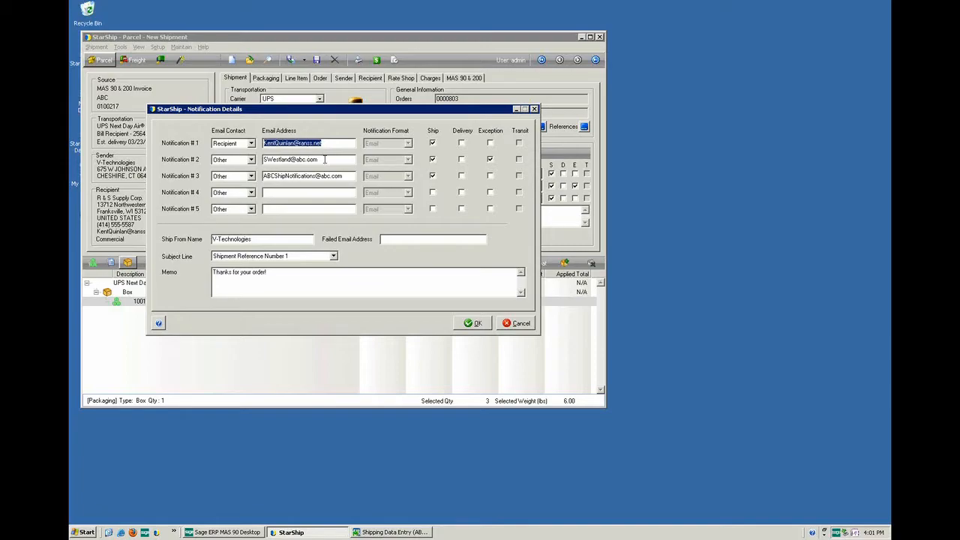
pyautogui.doubleClick(321, 159)
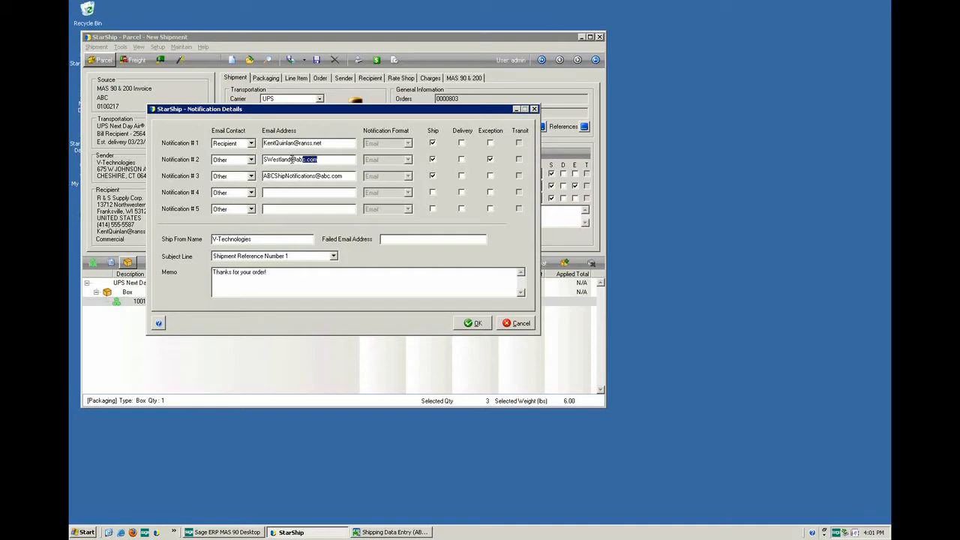
pyautogui.tripleClick(304, 159)
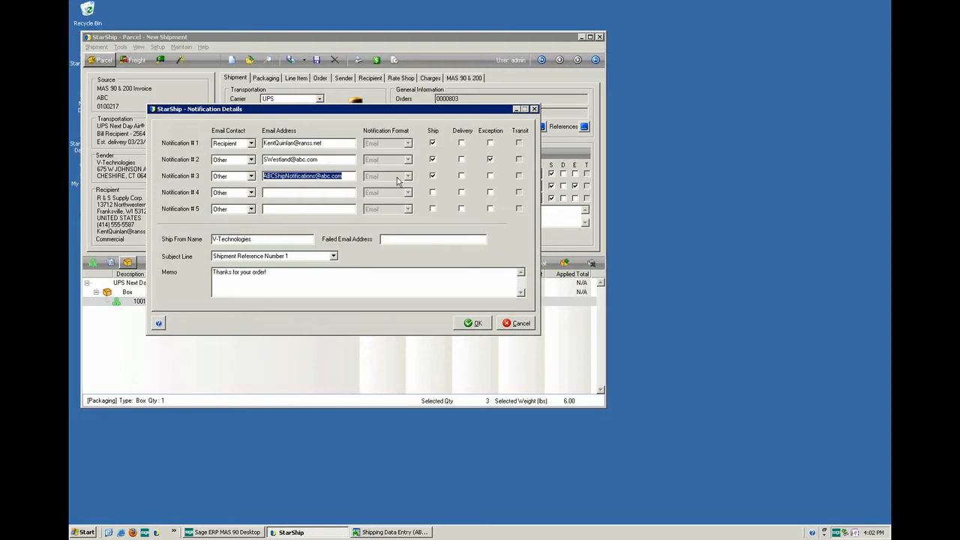
pyautogui.moveTo(317, 183)
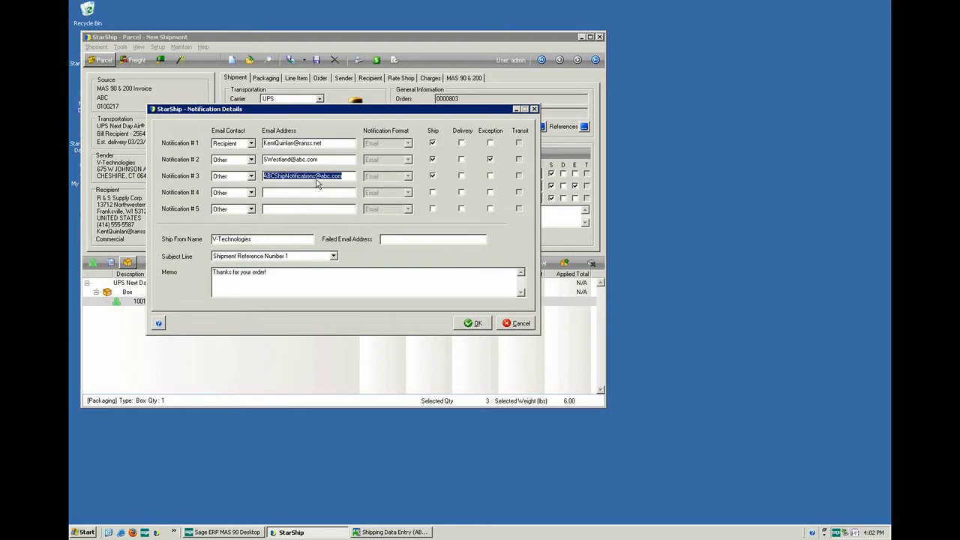
pyautogui.moveTo(420, 230)
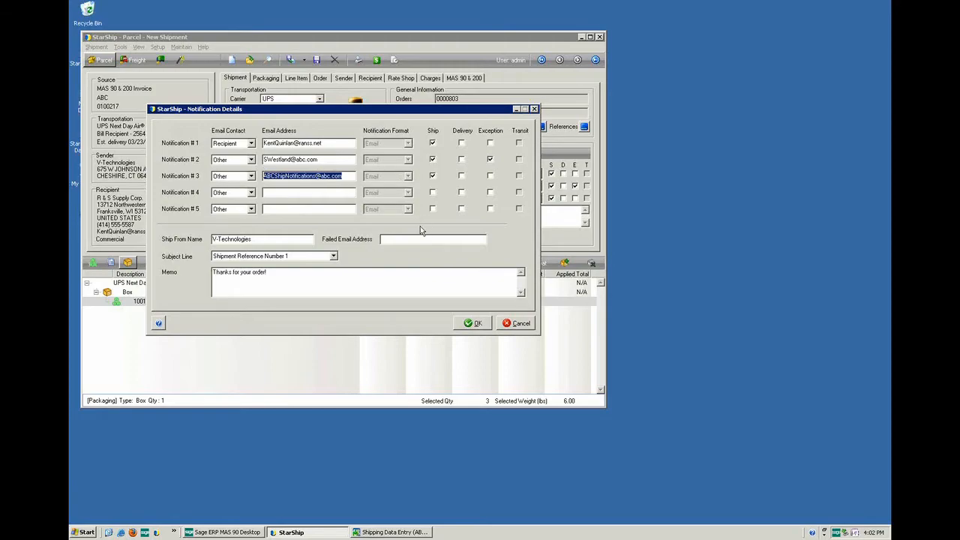
pyautogui.click(473, 322)
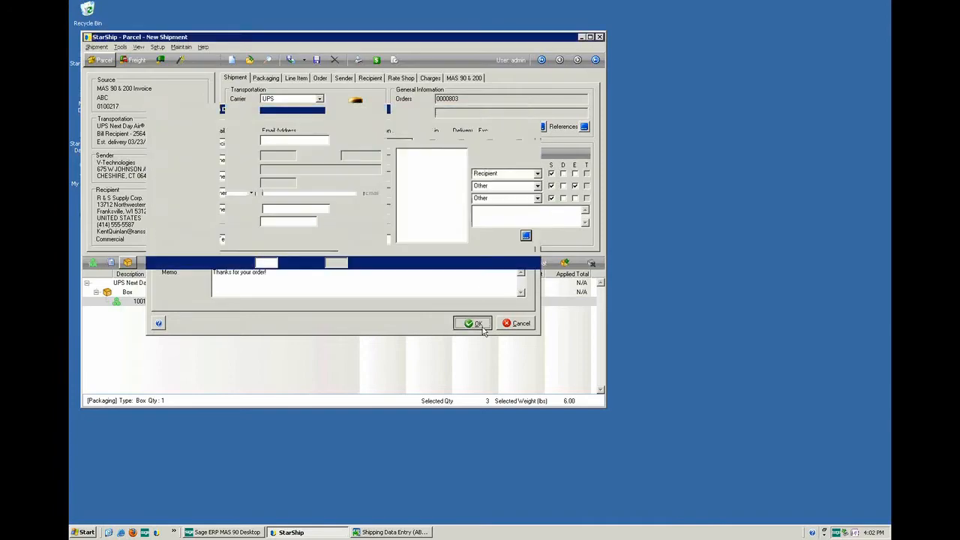
pyautogui.click(473, 323)
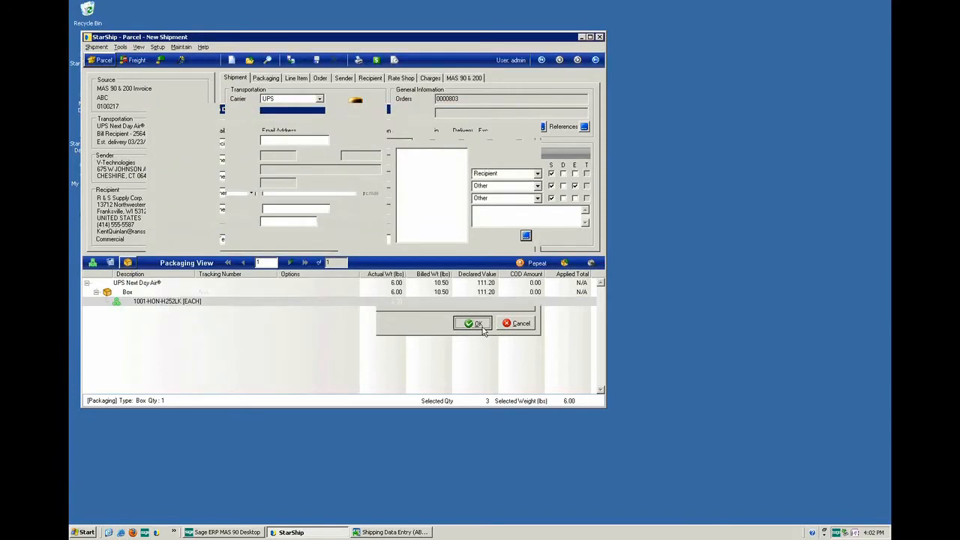
pyautogui.click(472, 323)
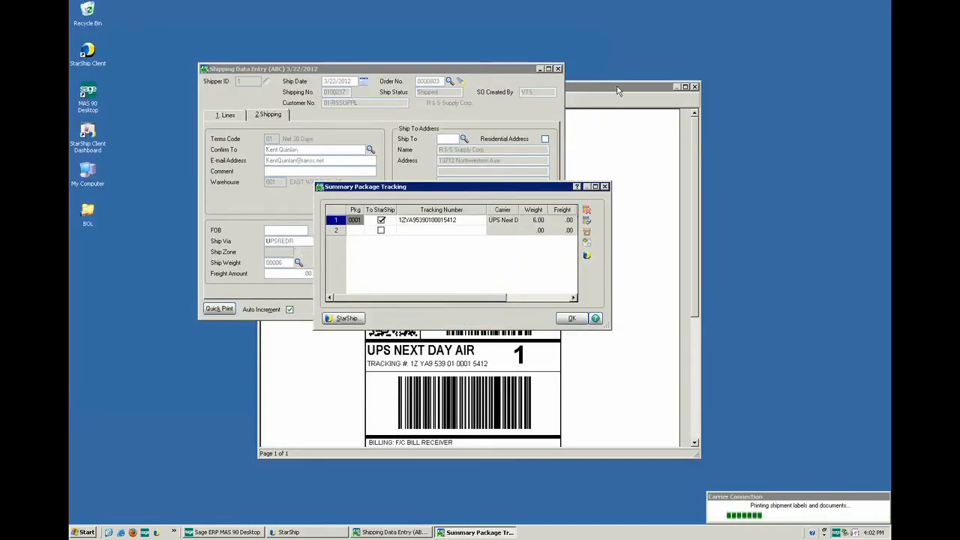
pyautogui.click(573, 318)
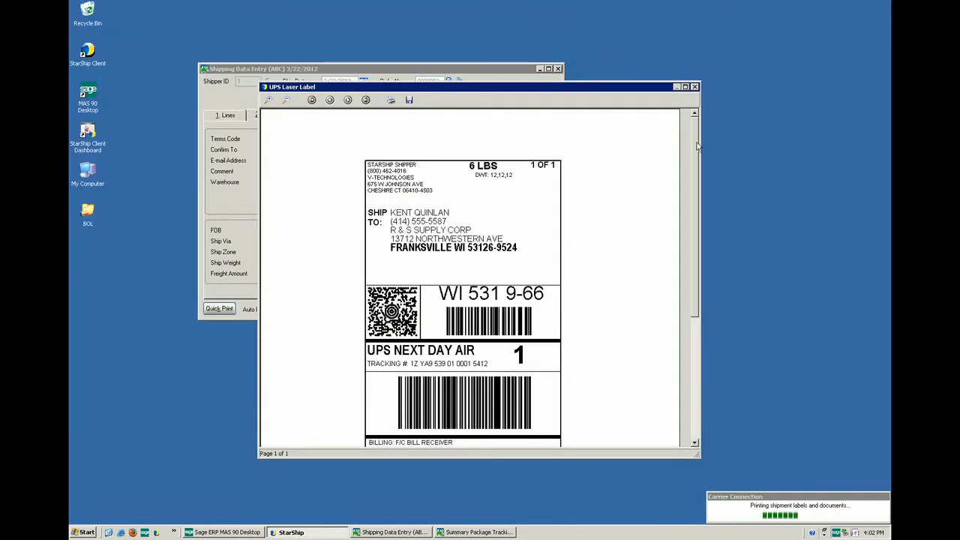
pyautogui.scroll(-3)
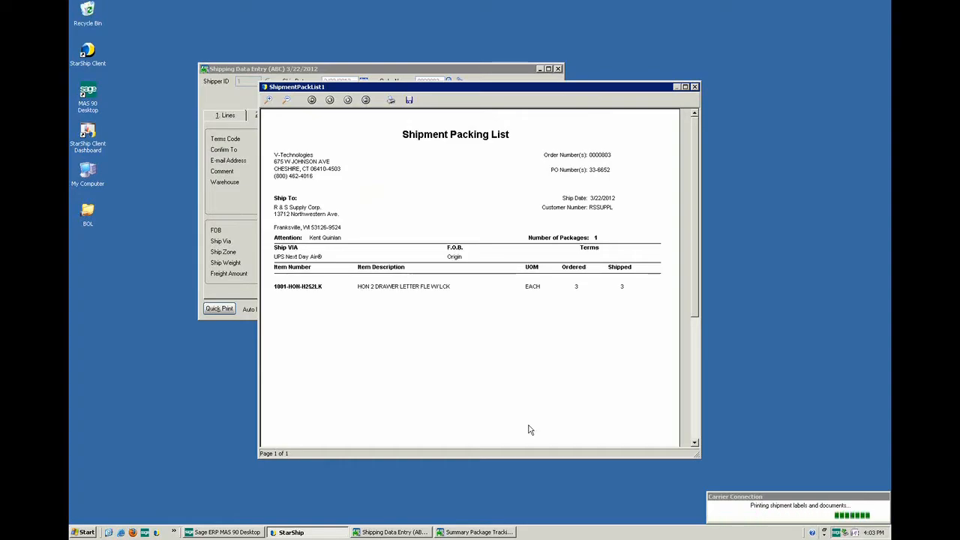
pyautogui.moveTo(542, 381)
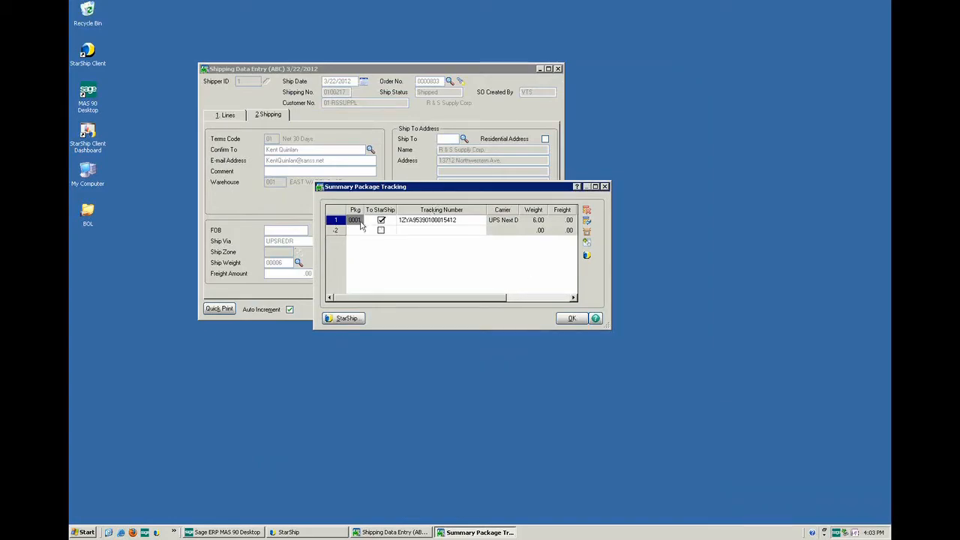
pyautogui.moveTo(477, 294)
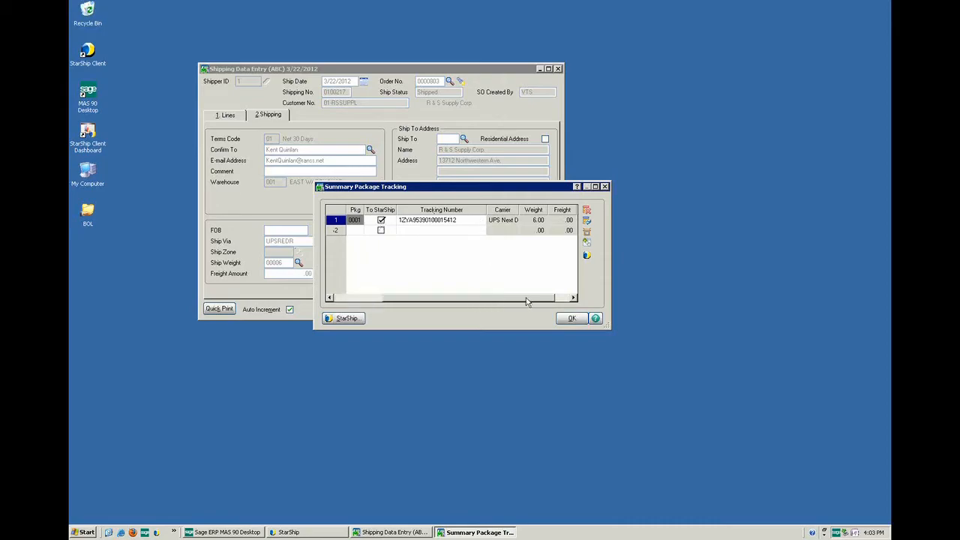
pyautogui.hscroll(3)
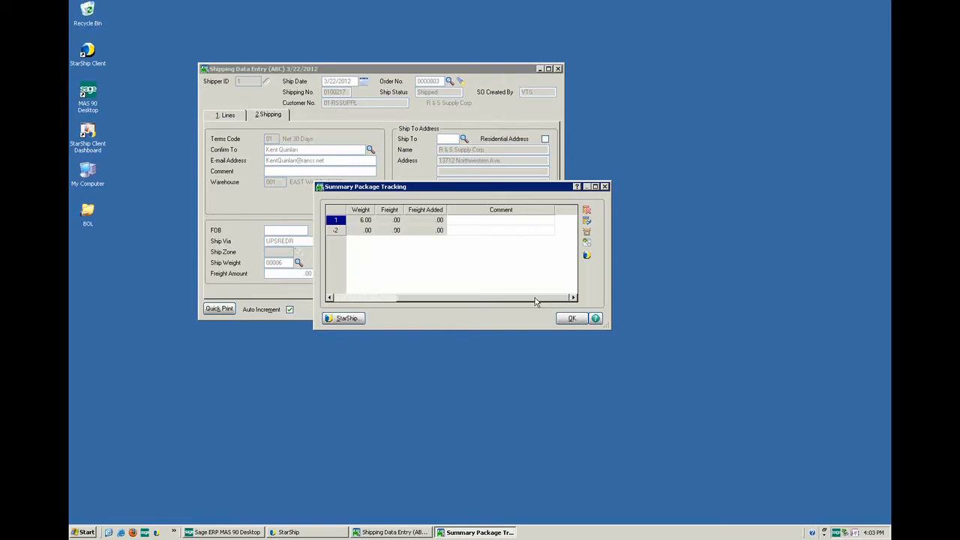
pyautogui.moveTo(586, 256)
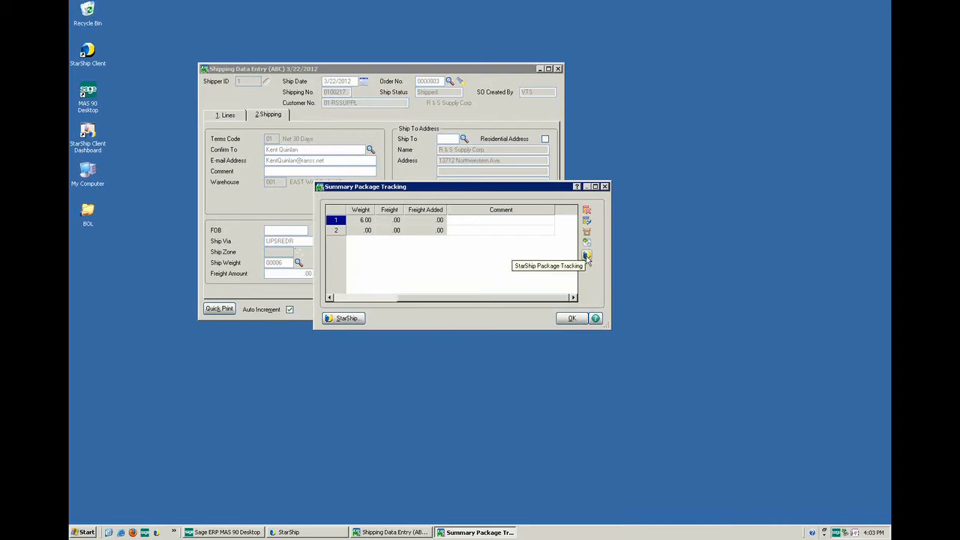
pyautogui.moveTo(588, 257)
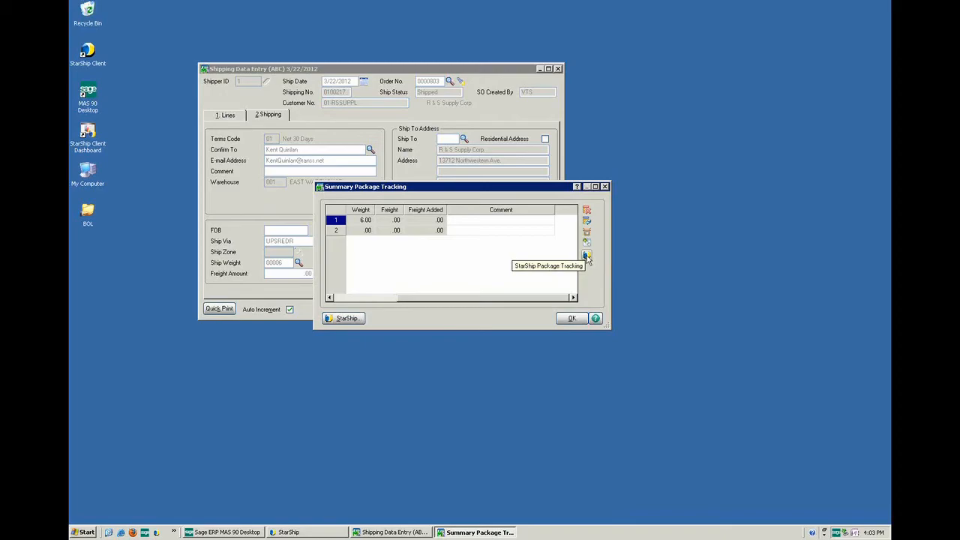
pyautogui.moveTo(586, 289)
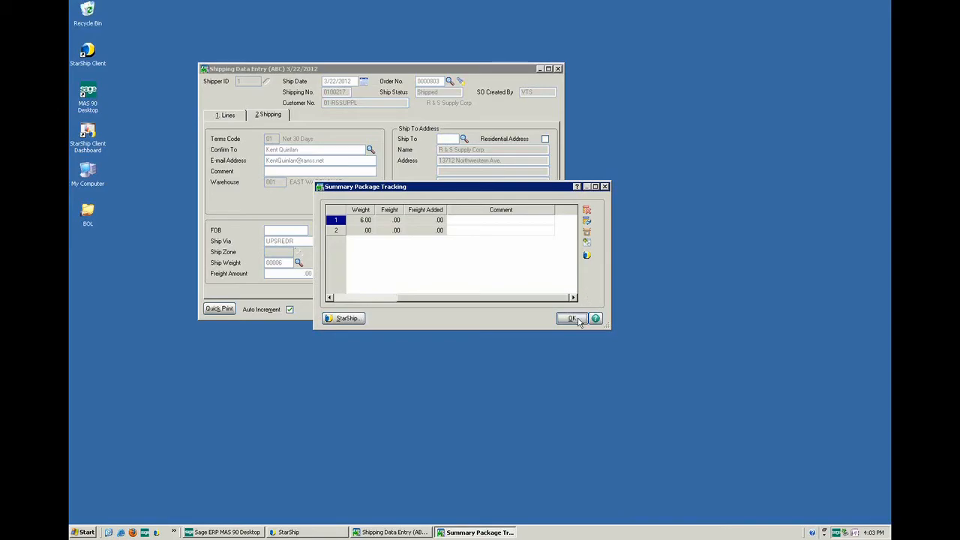
pyautogui.click(571, 318)
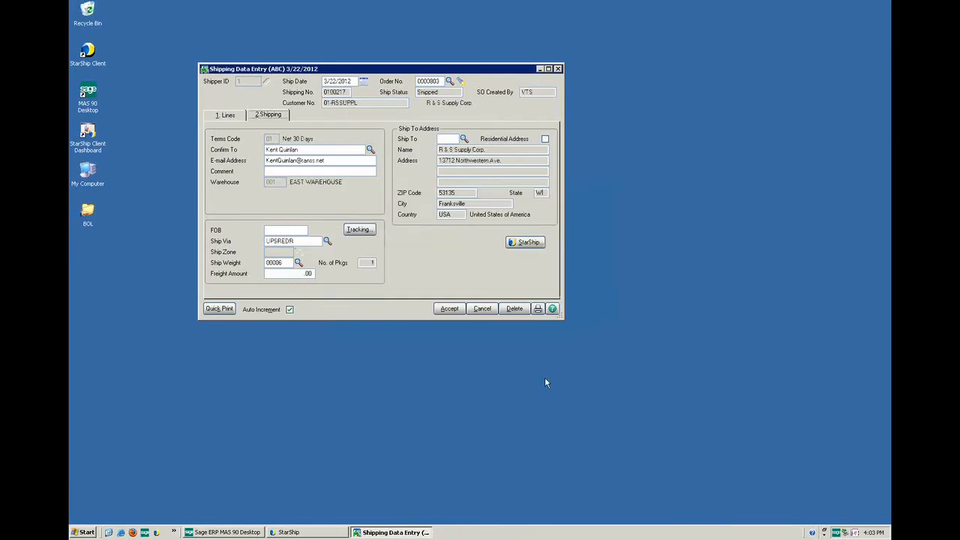
pyautogui.moveTo(330, 314)
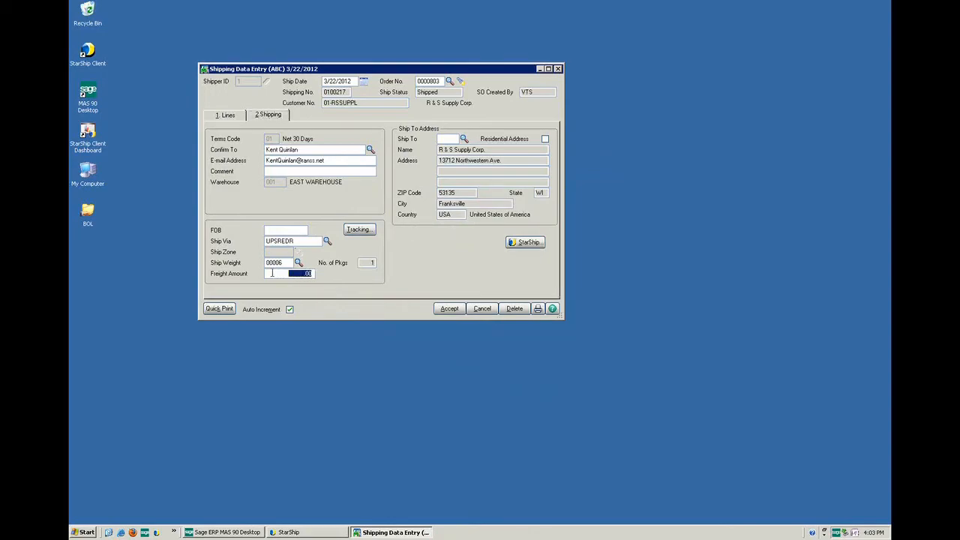
pyautogui.moveTo(329, 303)
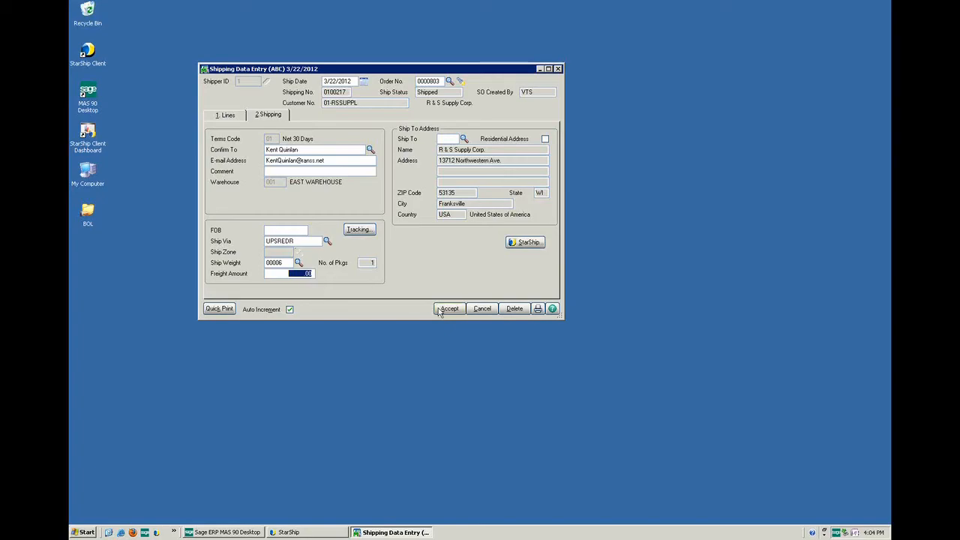
# Accept shipment 0100217 for order 0000803, clearing Shipping Data Entry
pyautogui.click(449, 309)
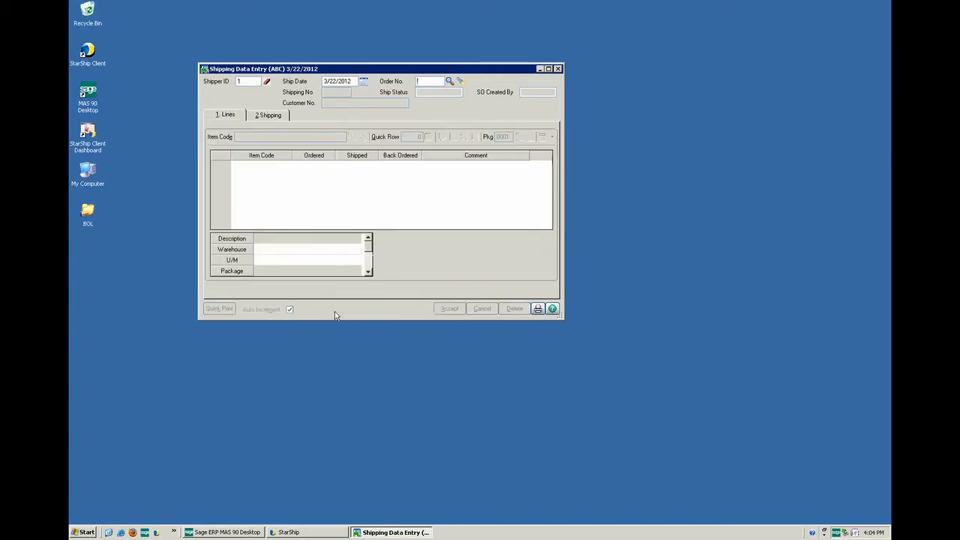